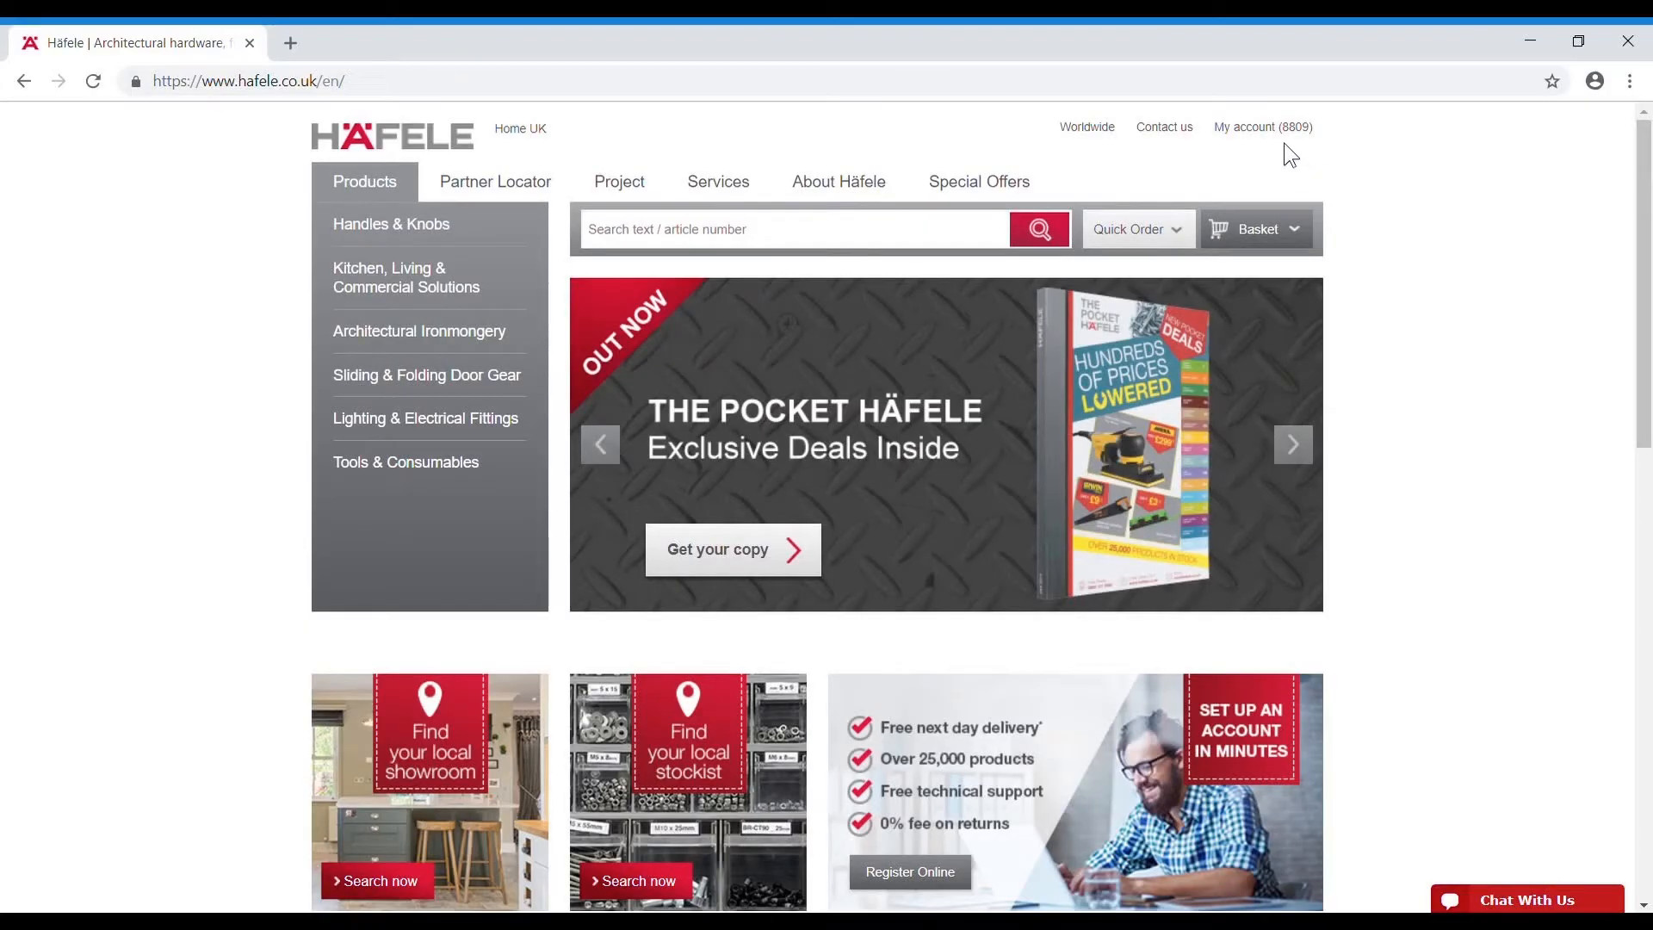
Step: Go from the Häfele site's My account menu into the My Häfele portal
click(1262, 126)
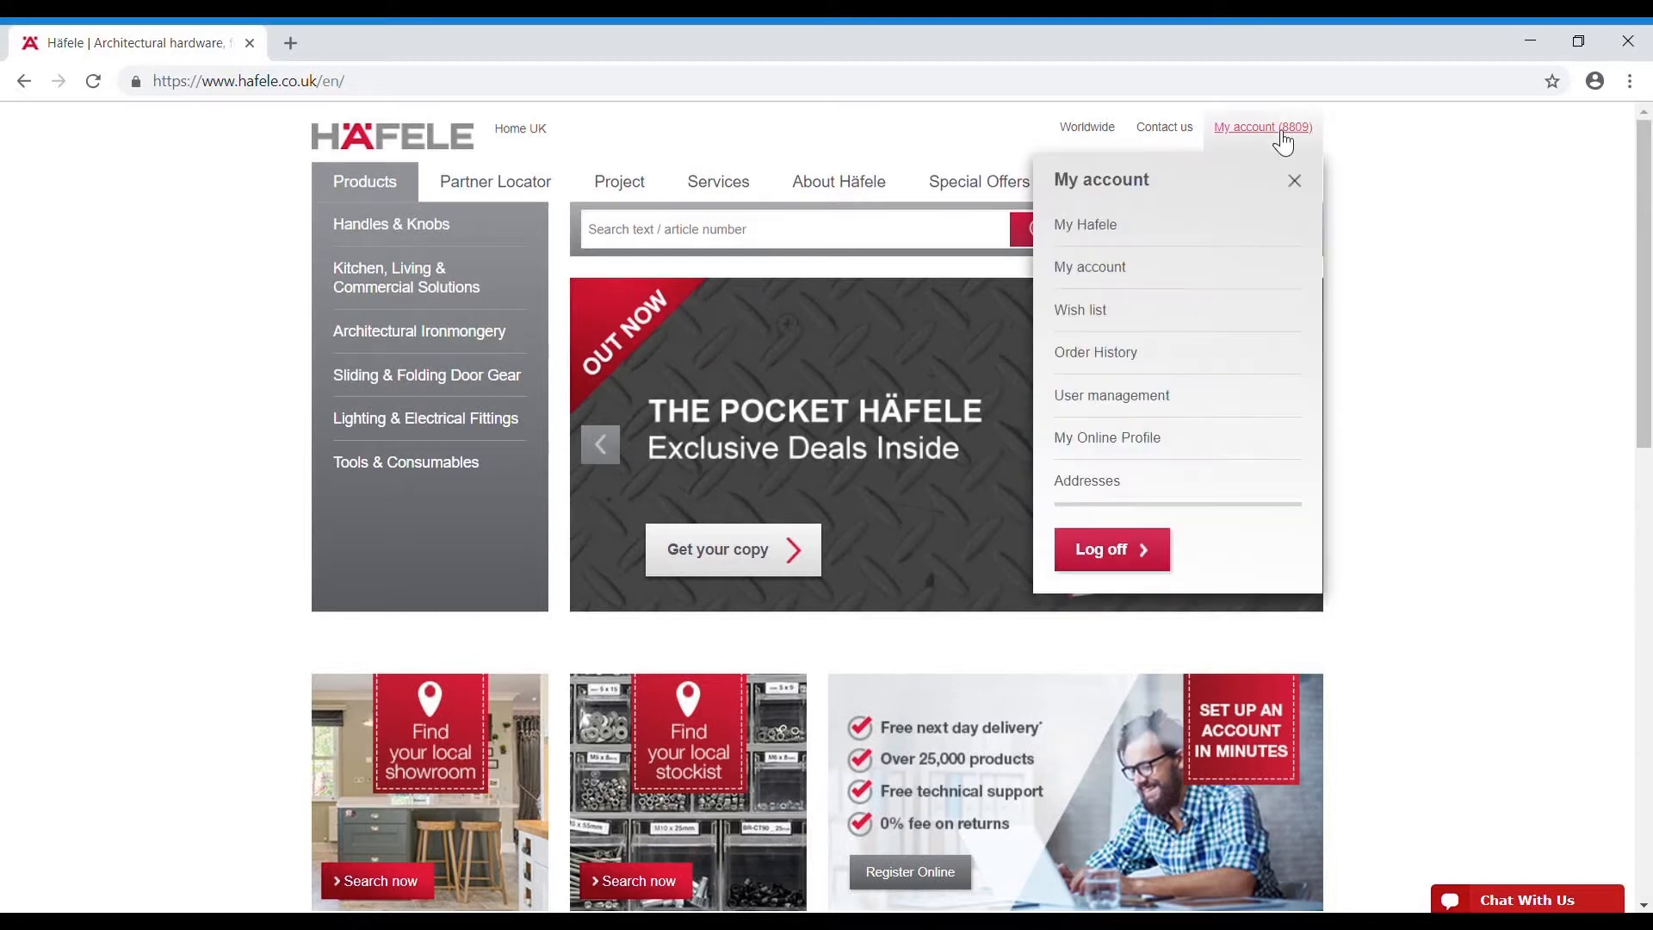
mouse_move(1086, 224)
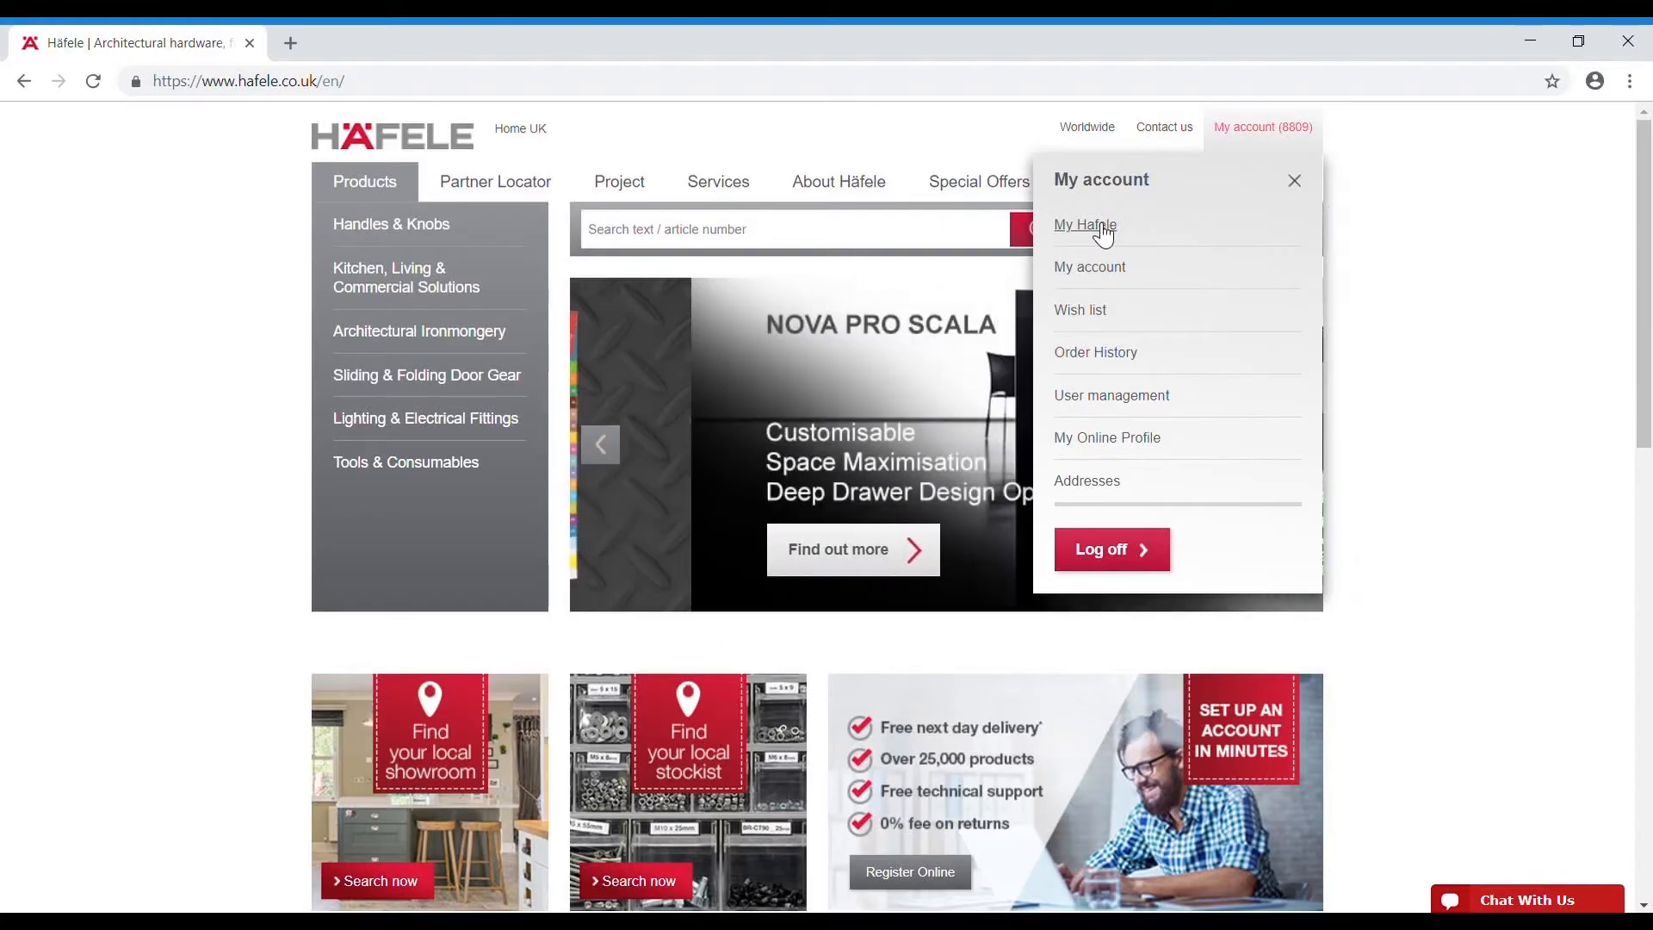
click(1087, 224)
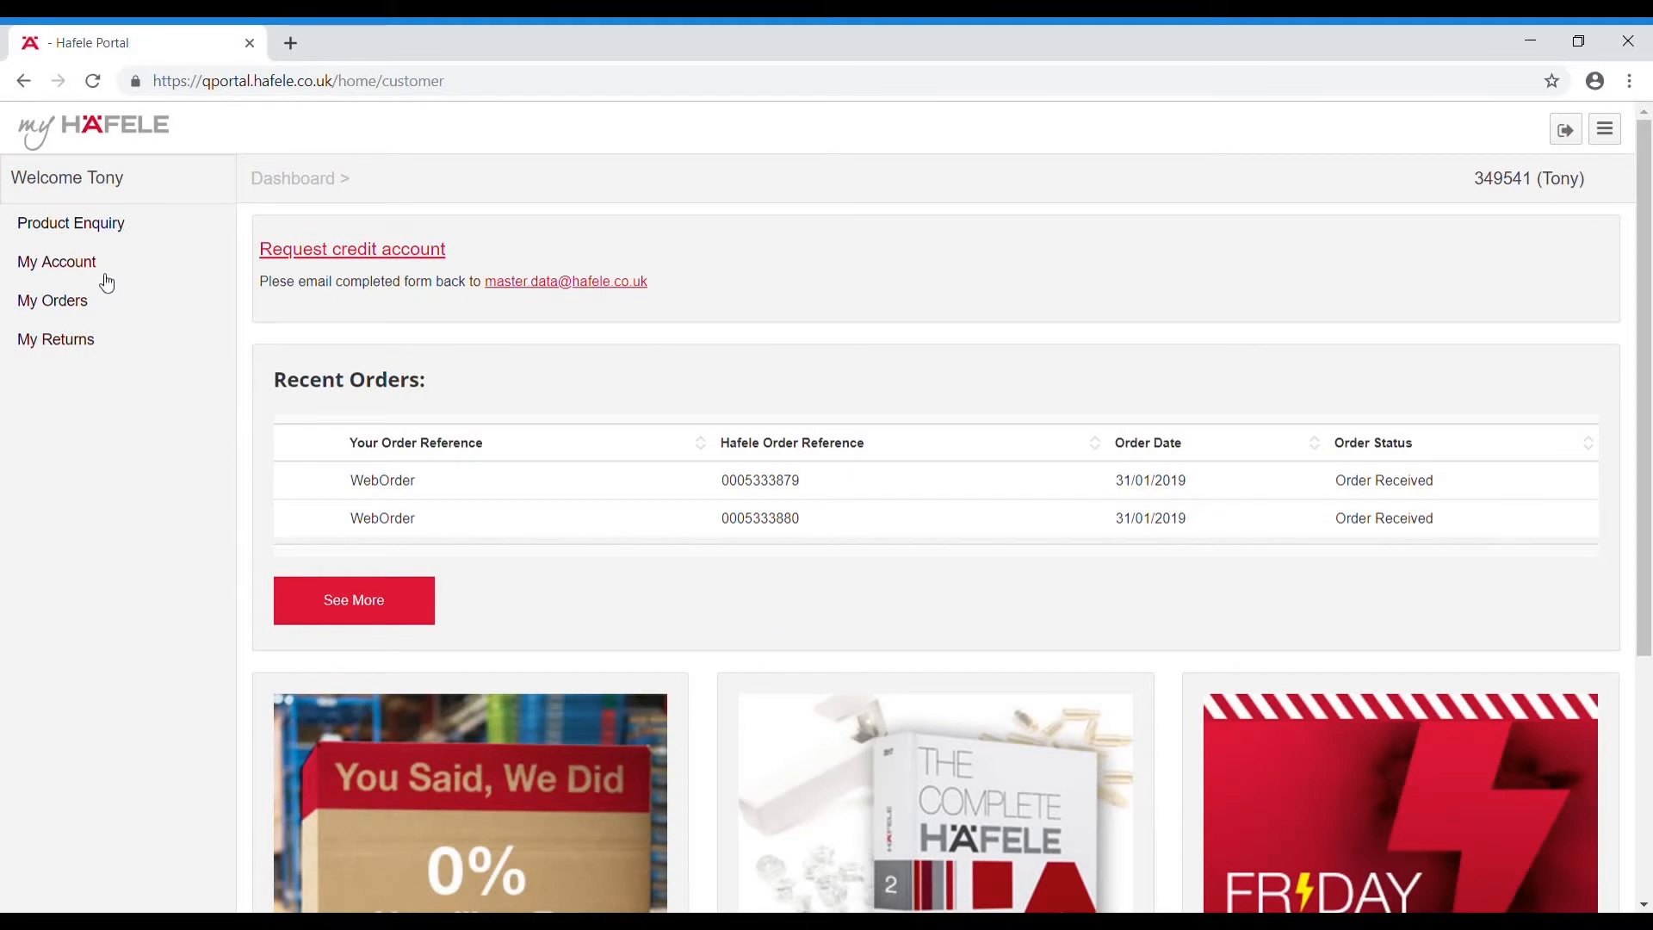
Step: Reach the My Invoices page under My Account, ready to choose a start date
click(55, 262)
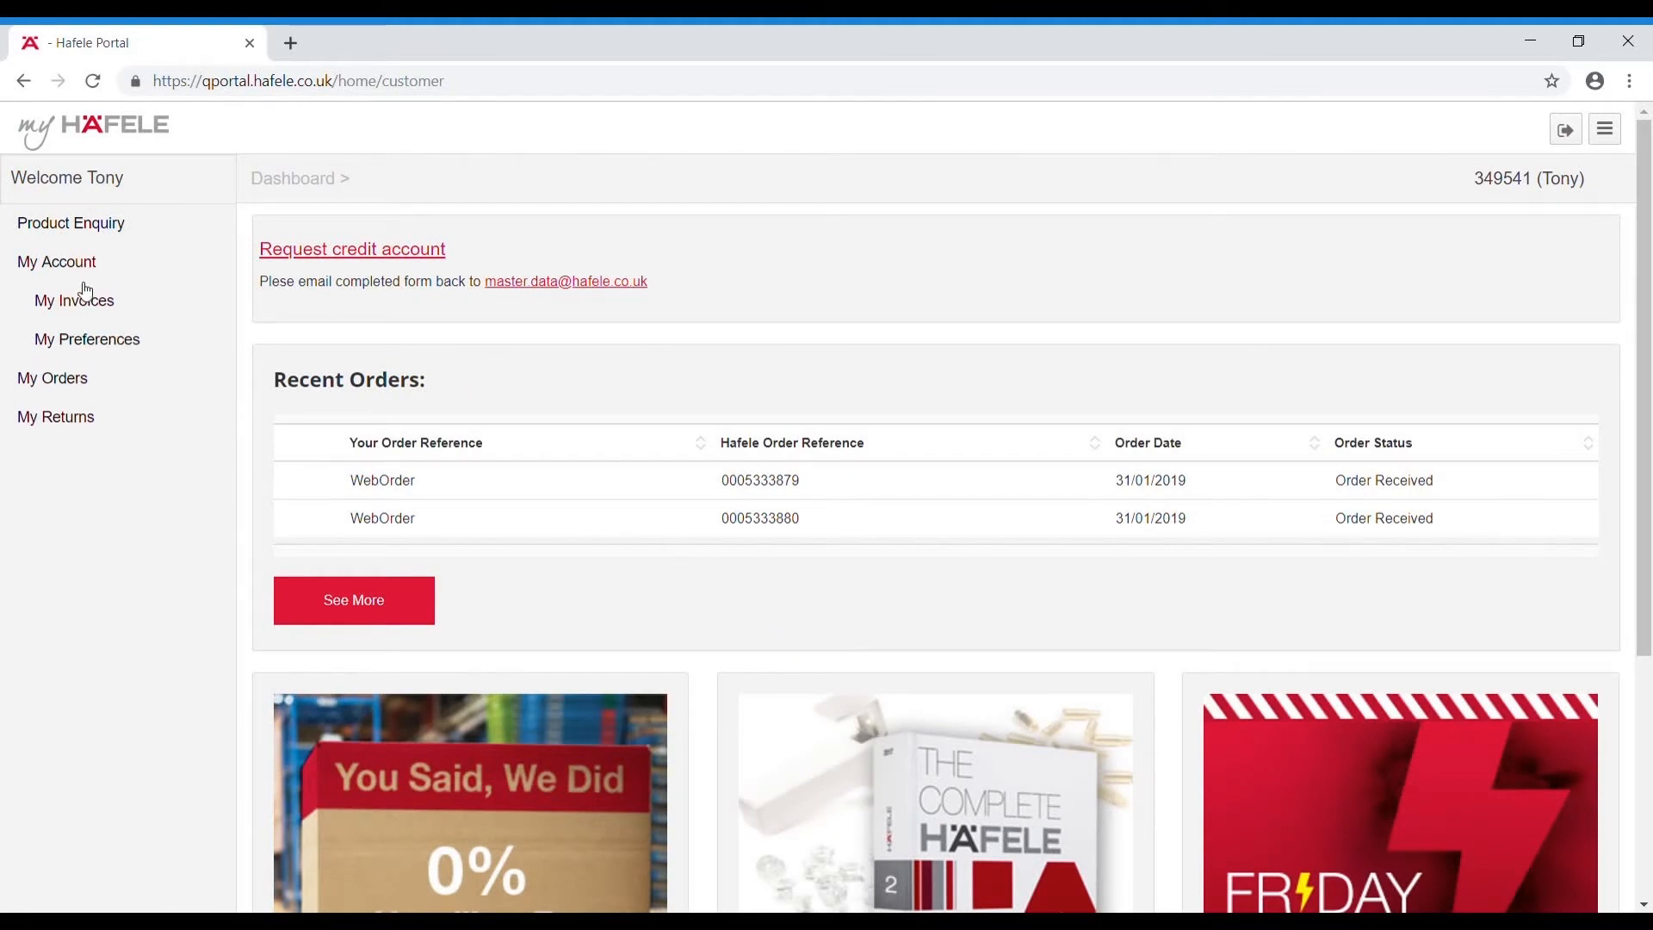
click(74, 300)
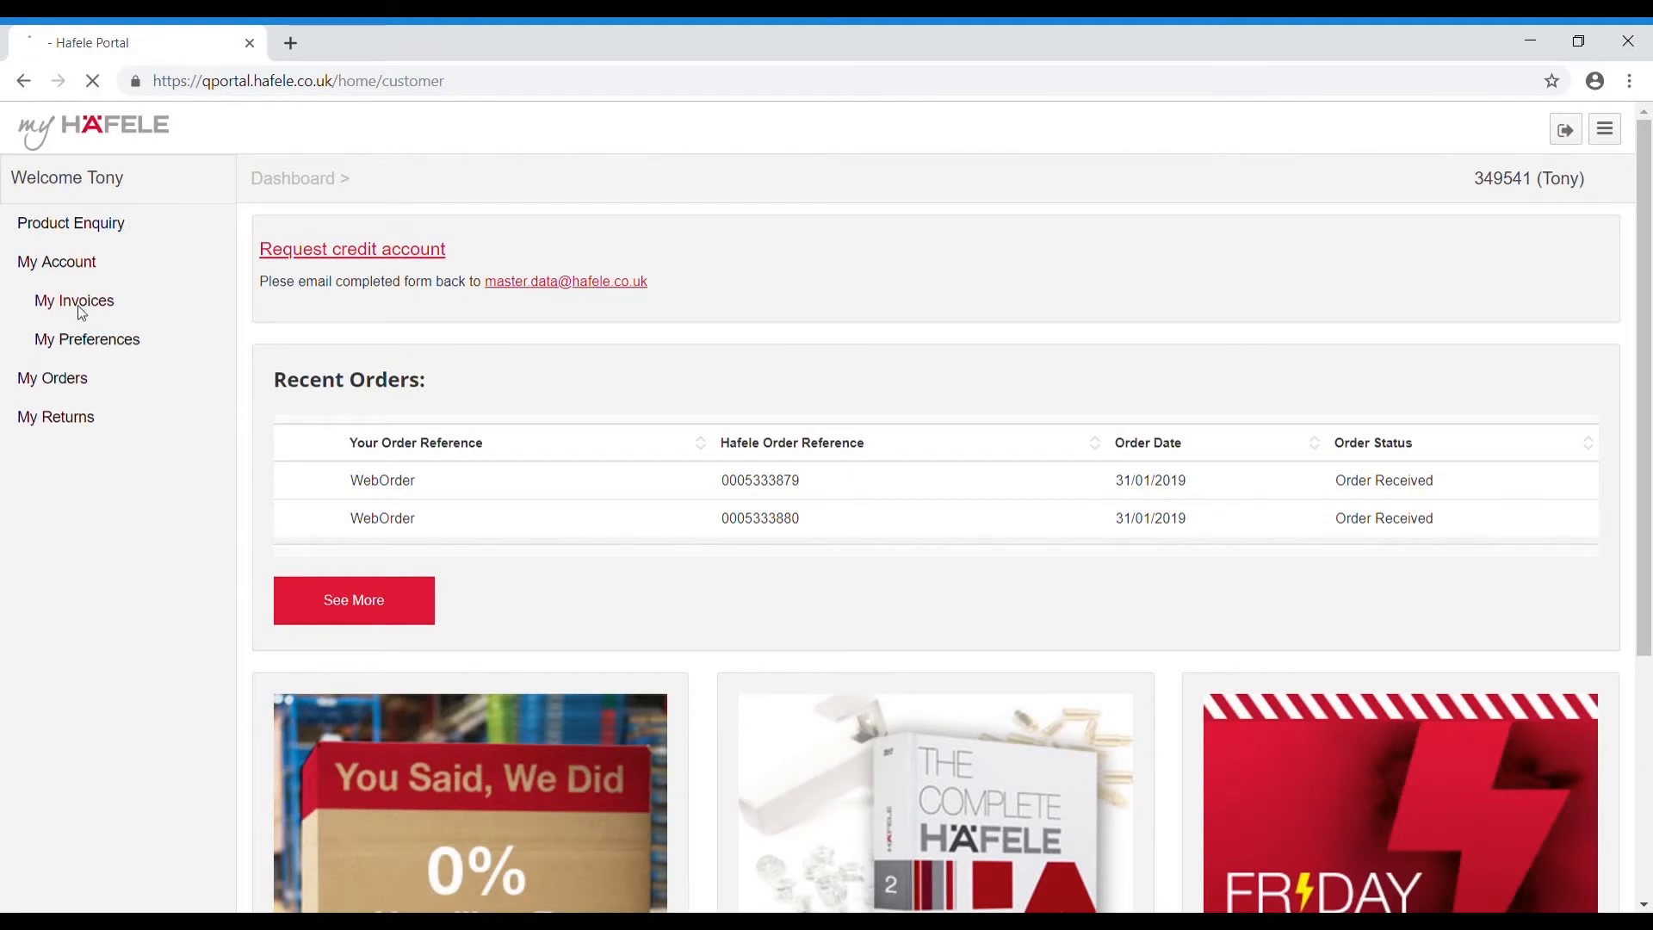
click(74, 299)
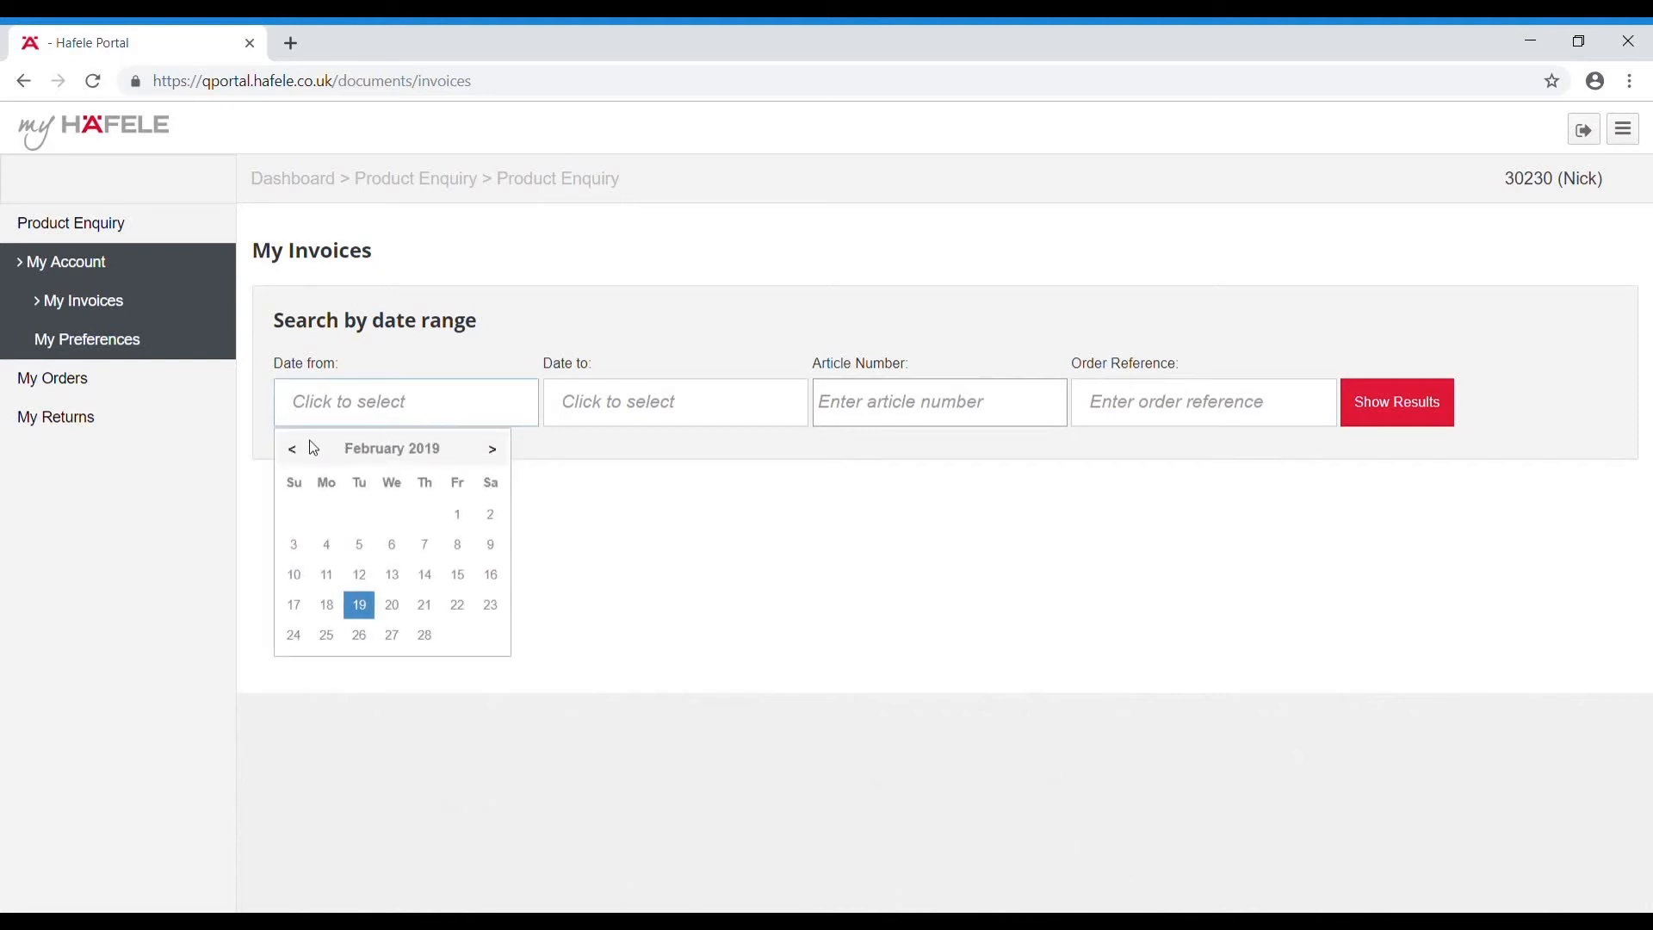
Step: Show invoices dated from 19/11/2018 to 19/02/2019
click(292, 448)
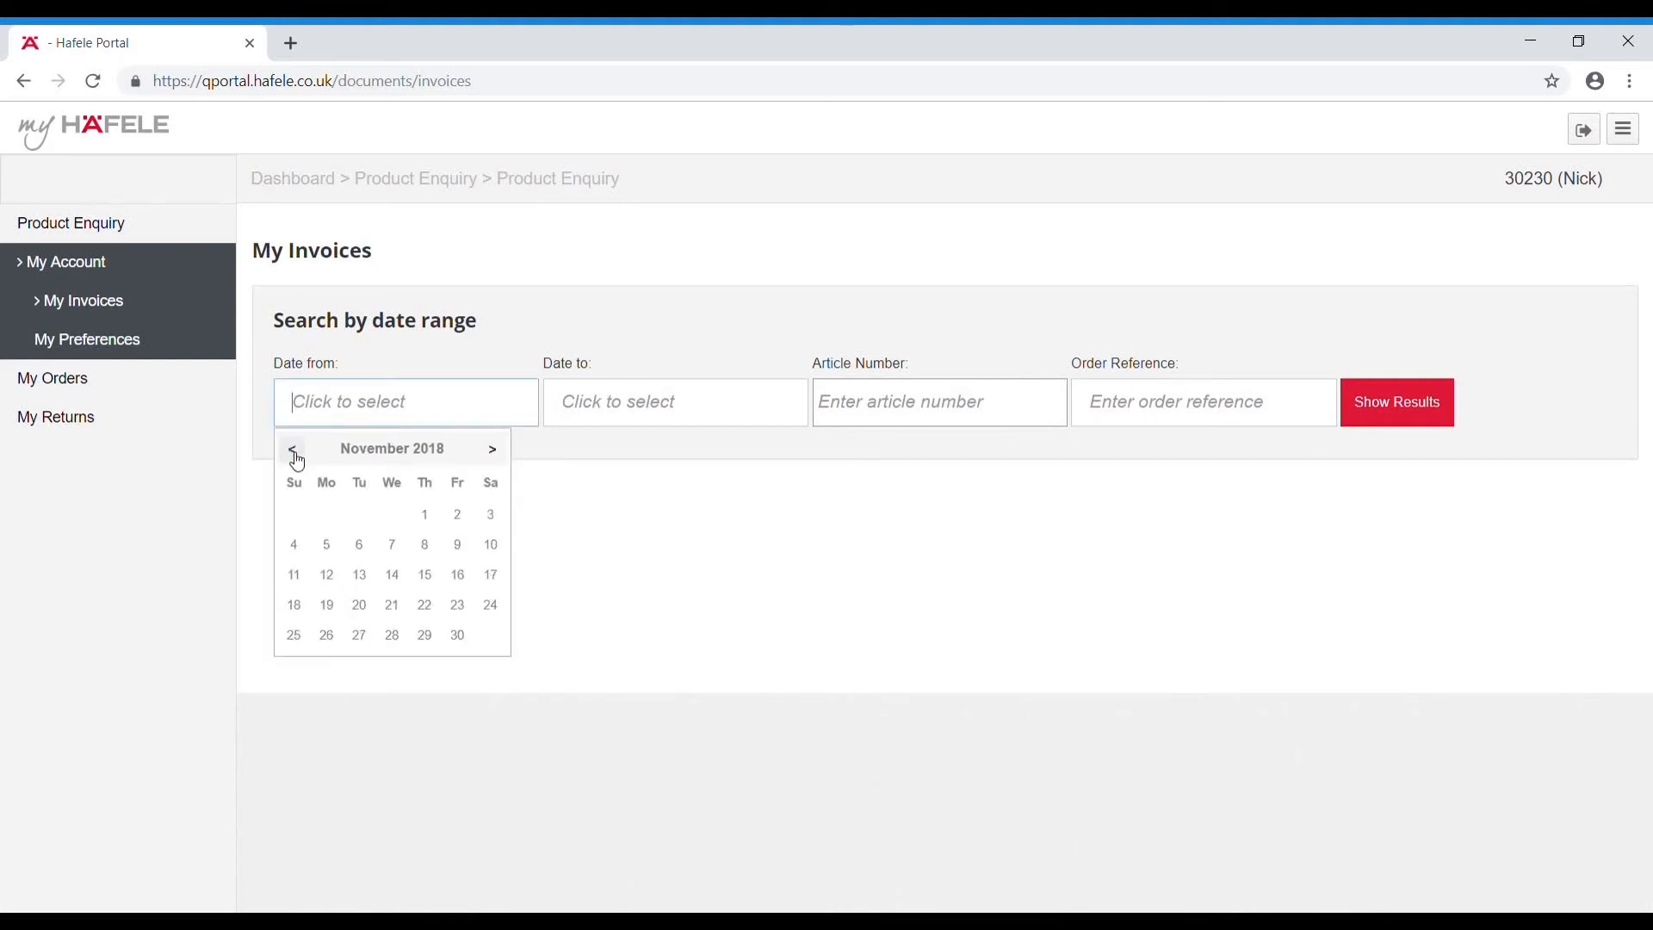
click(326, 604)
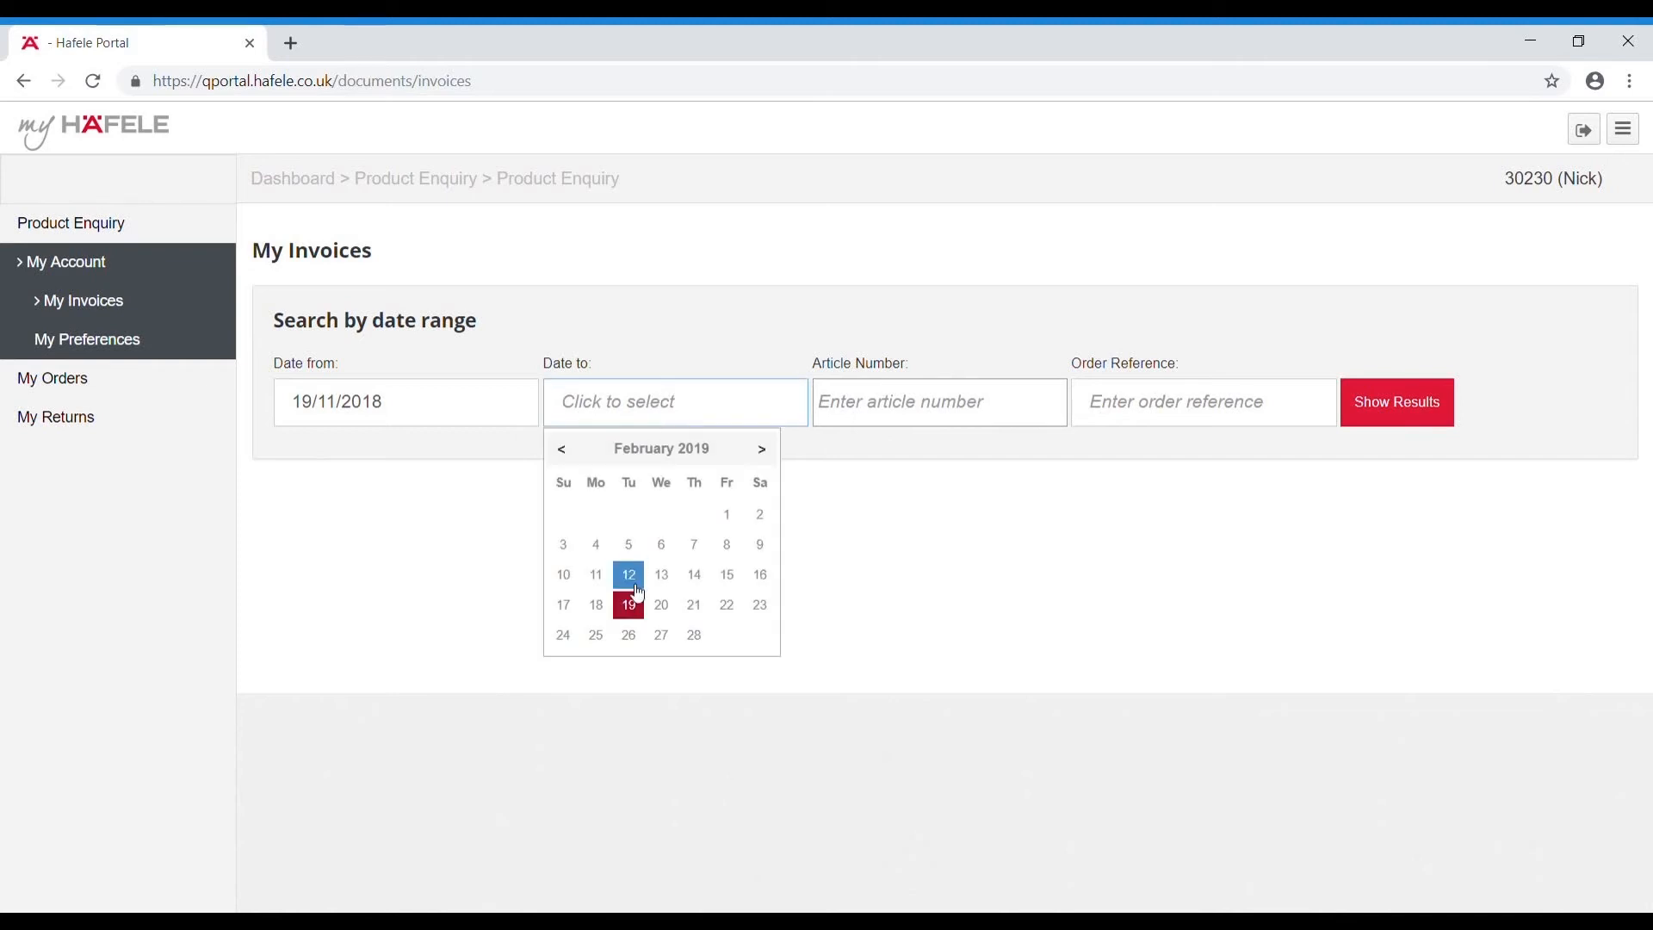
click(626, 605)
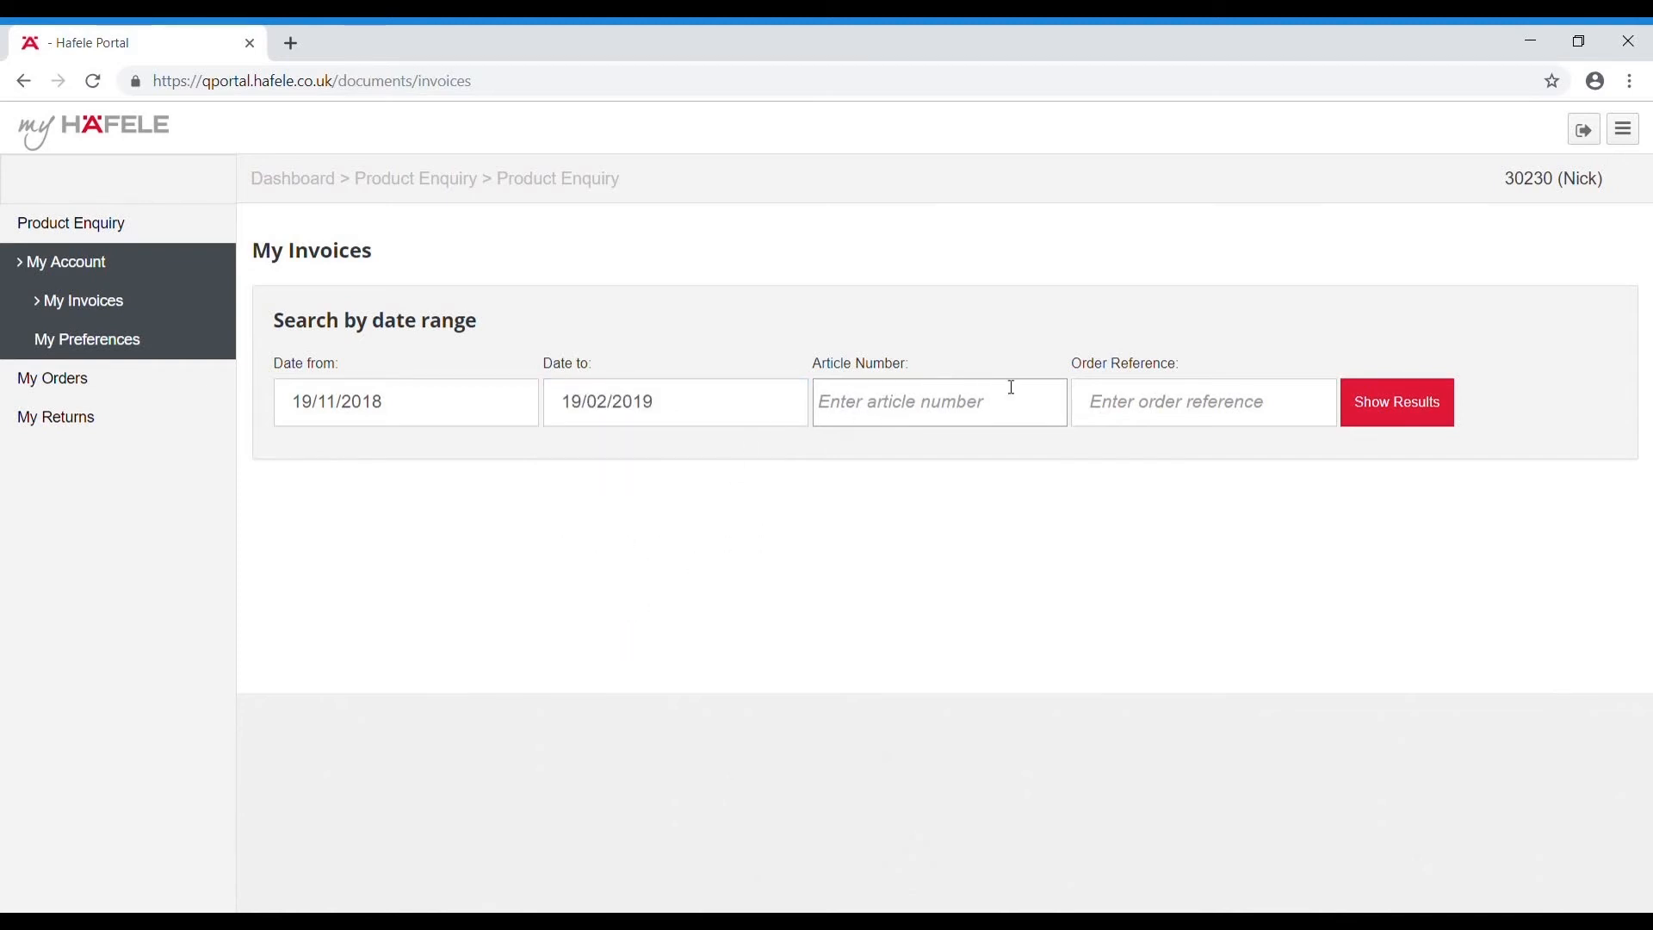
click(1396, 401)
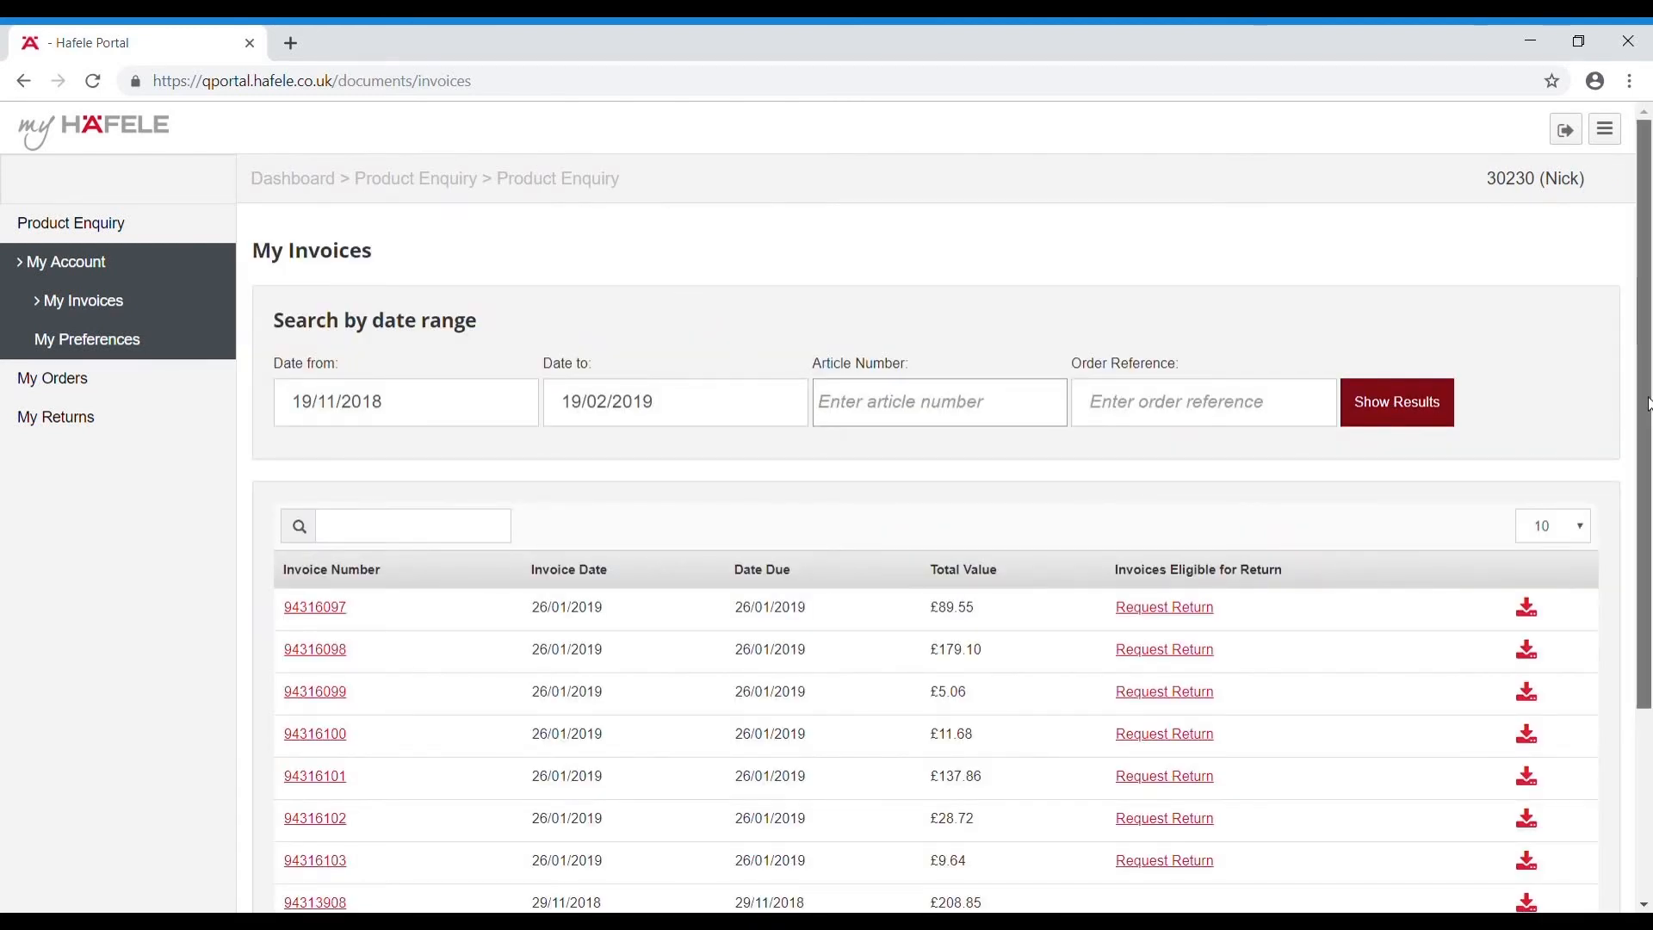
scroll(down, 3)
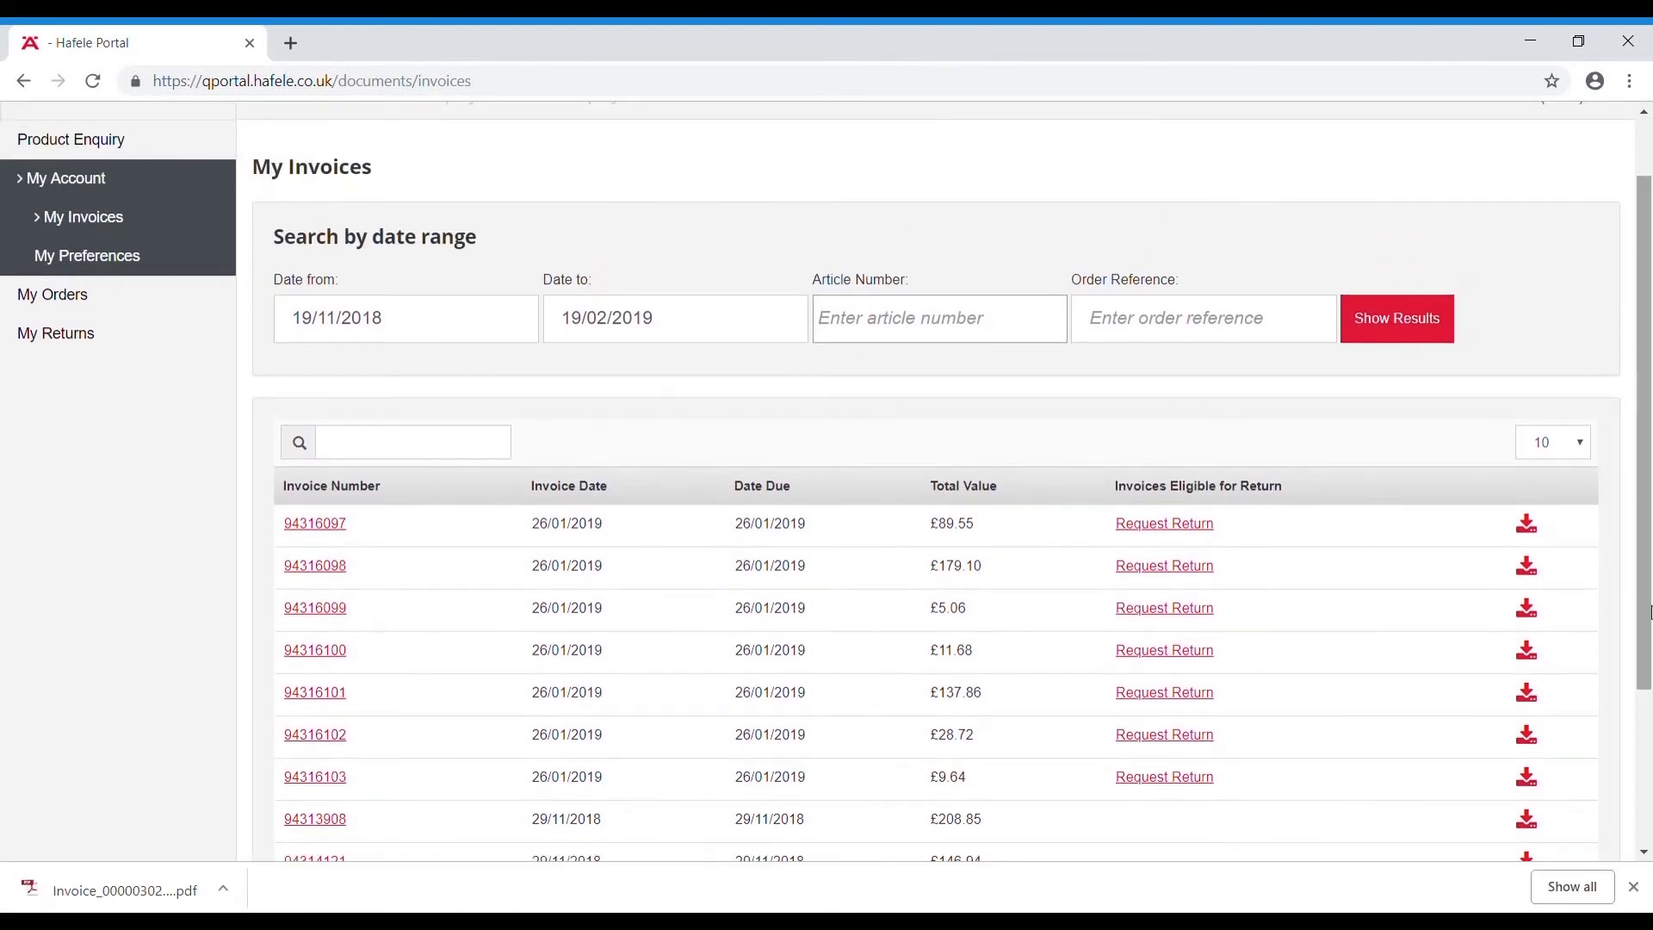
mouse_move(1528, 532)
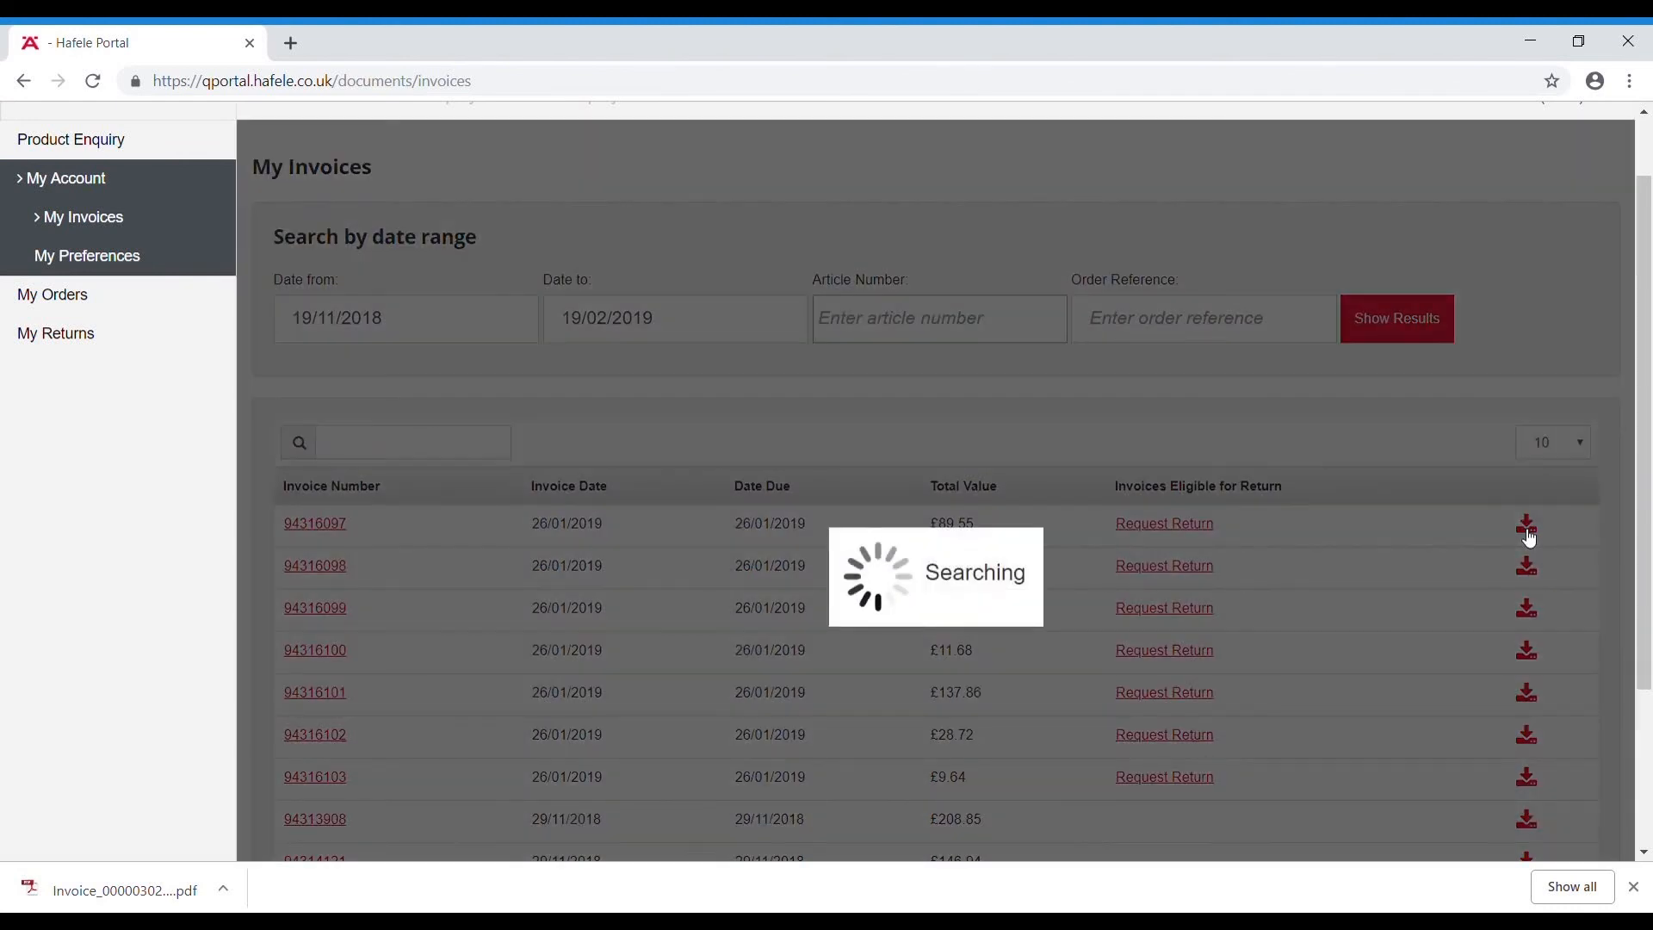
click(1526, 527)
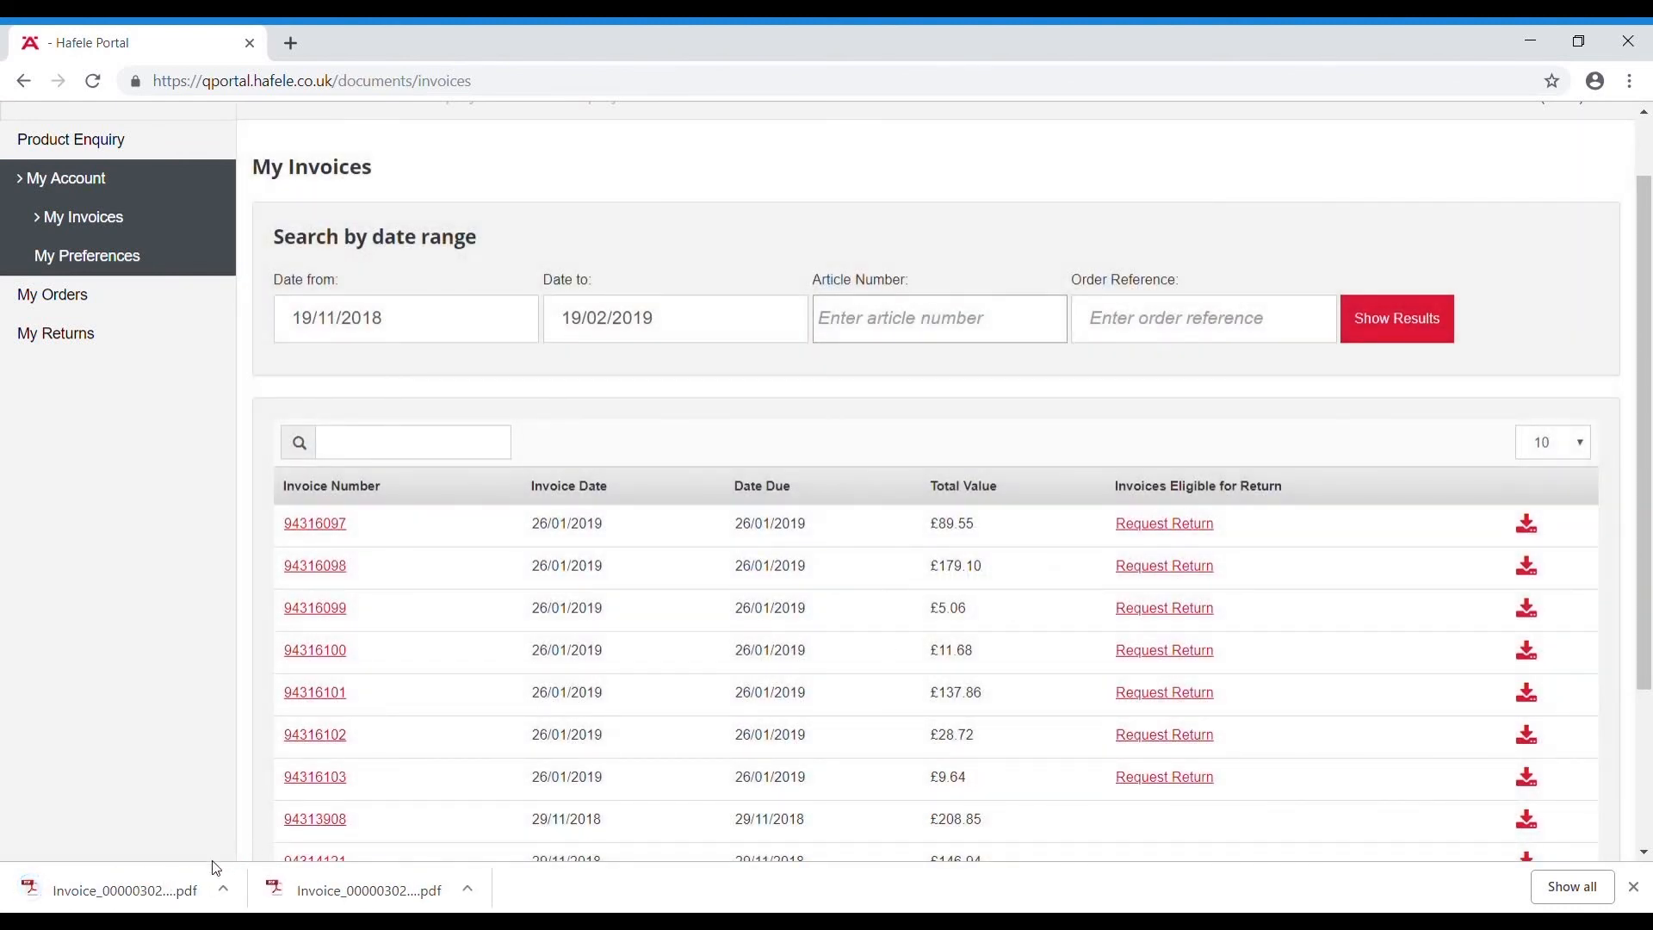